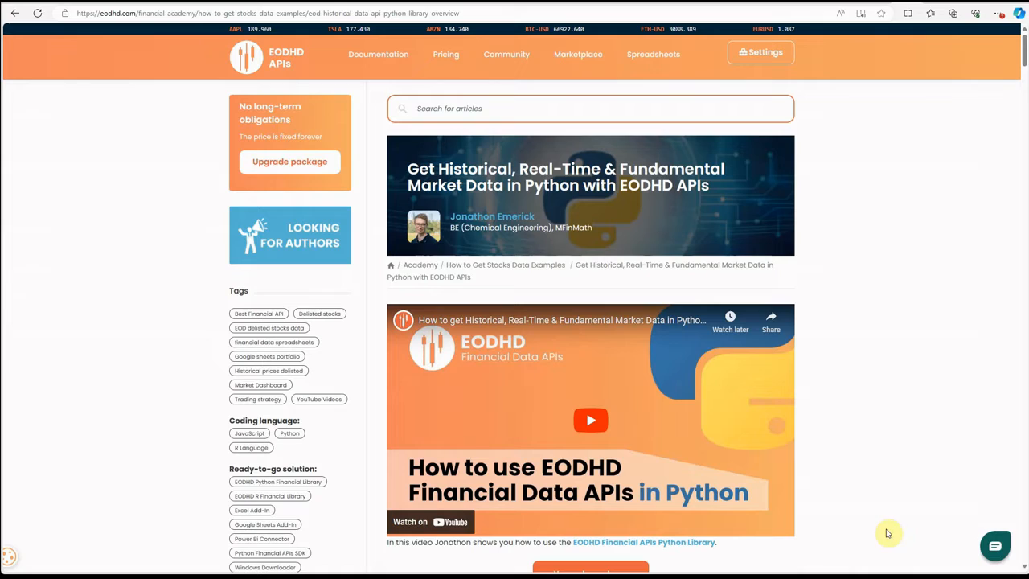
pyautogui.moveTo(929, 434)
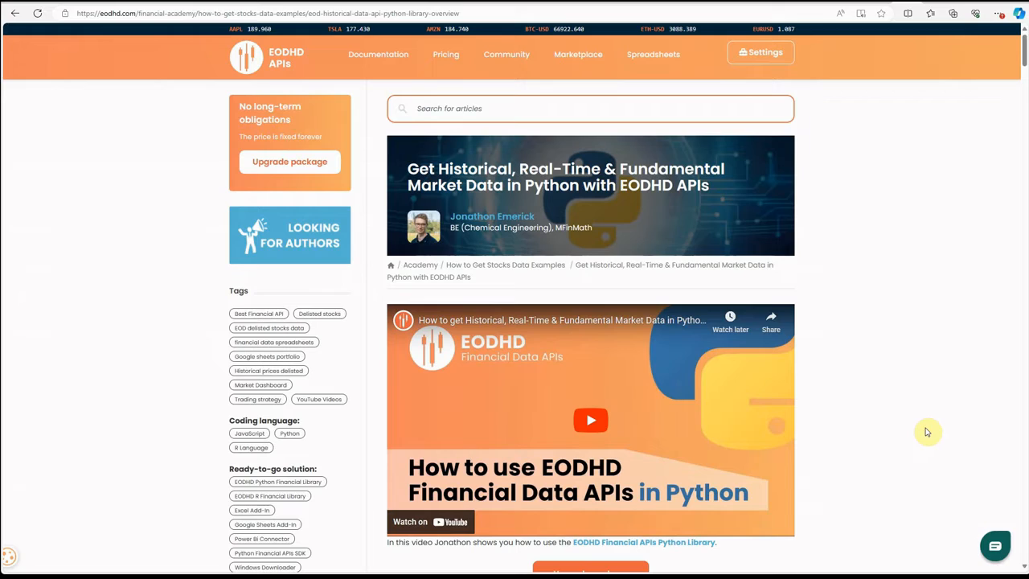
pyautogui.moveTo(924, 426)
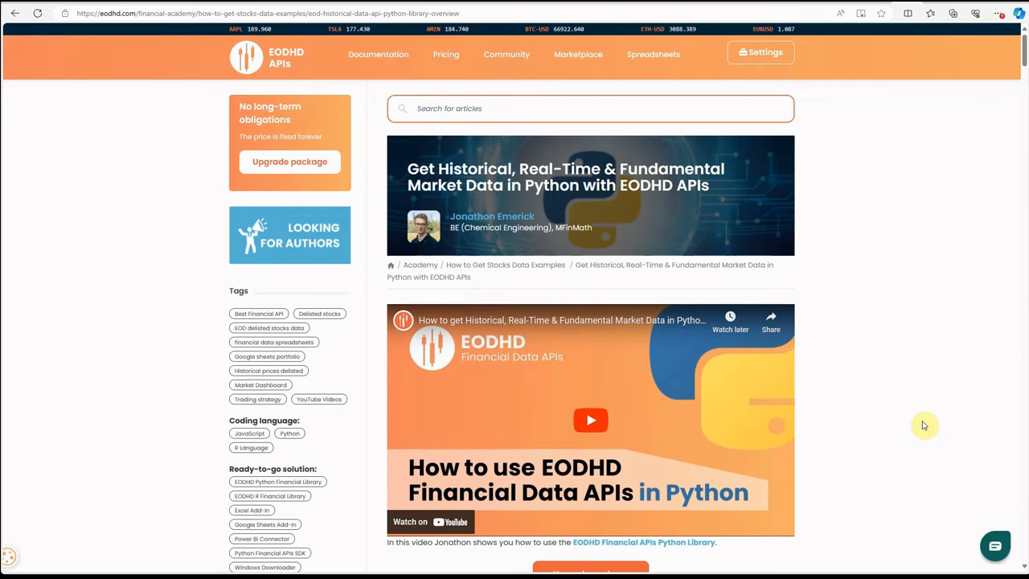
pyautogui.moveTo(917, 421)
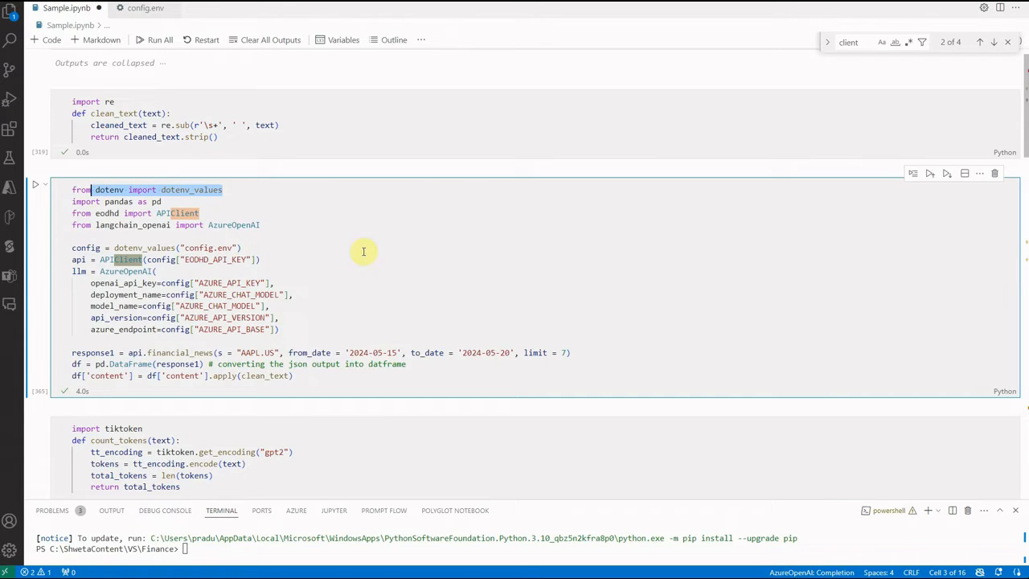
pyautogui.moveTo(573, 305)
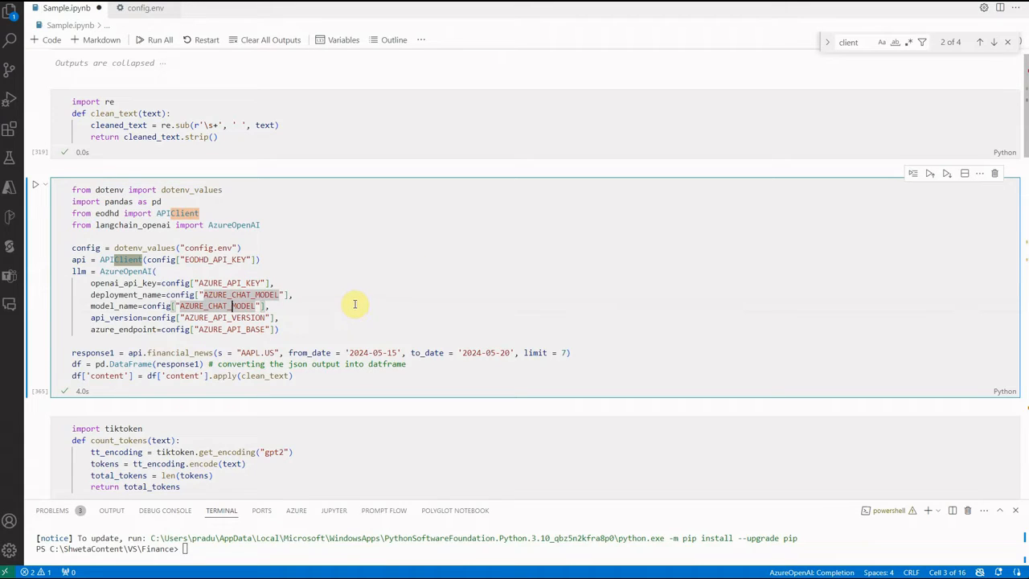
pyautogui.moveTo(283, 258)
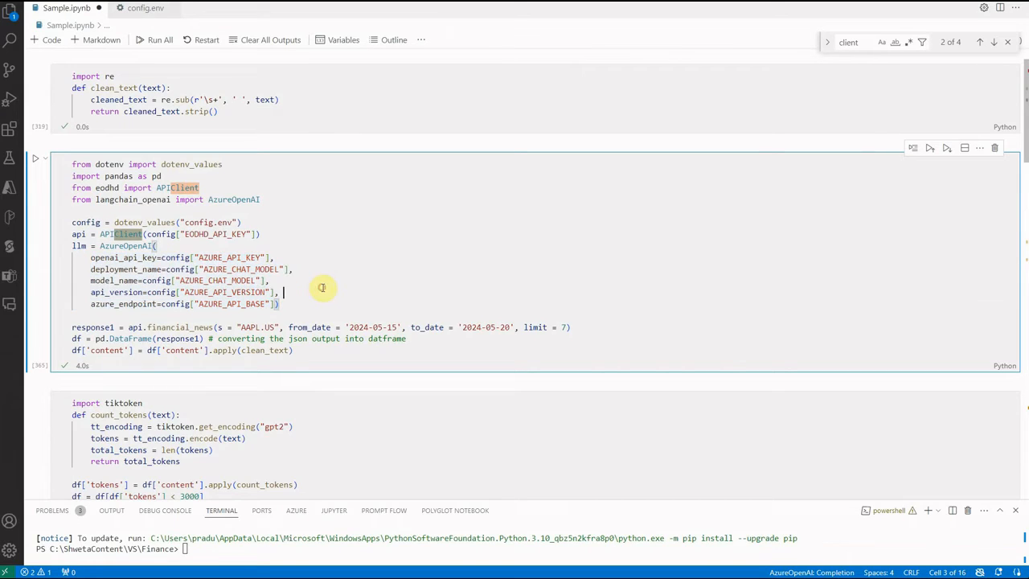
pyautogui.moveTo(327, 290)
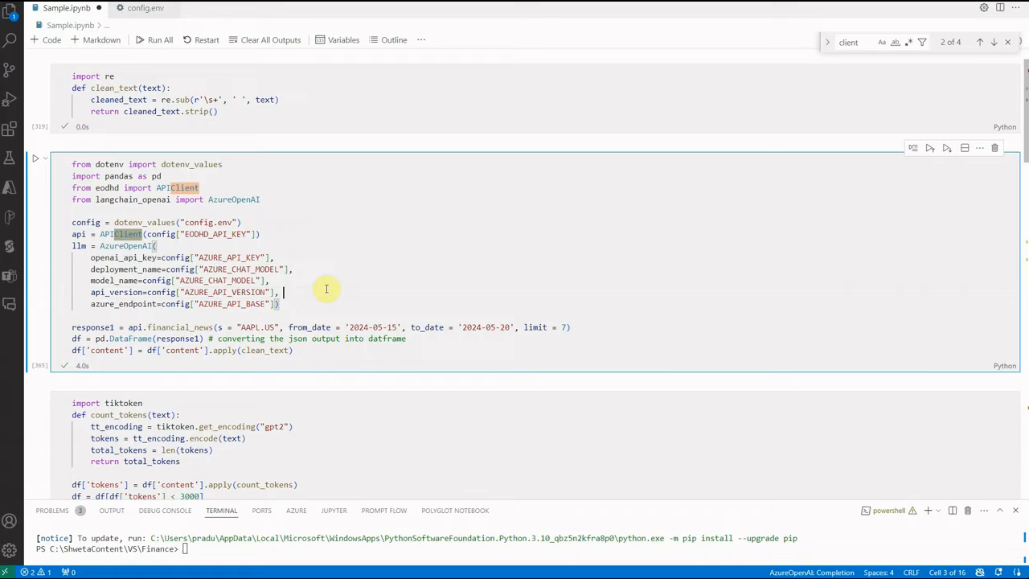
pyautogui.moveTo(315, 277)
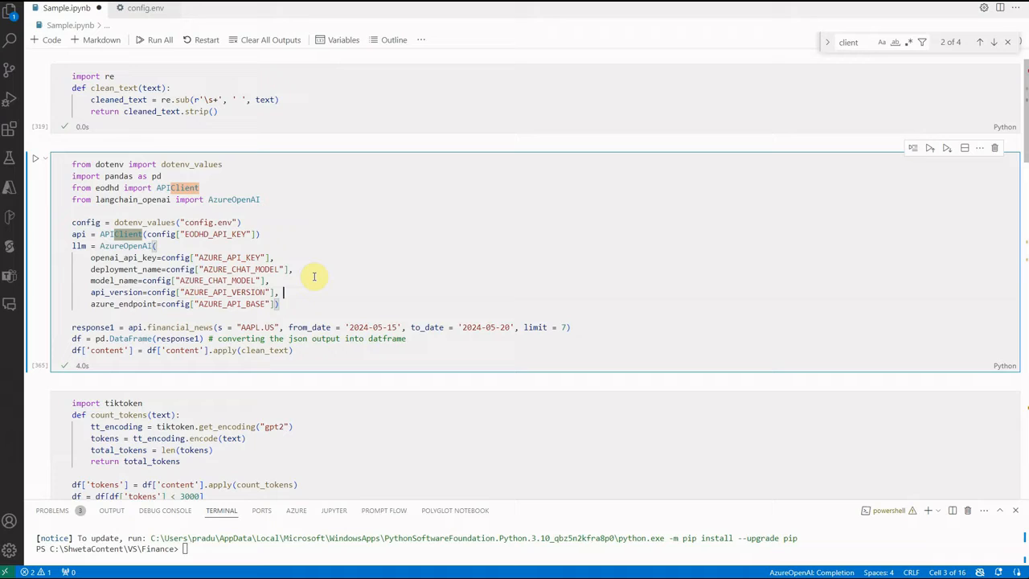
pyautogui.moveTo(311, 274)
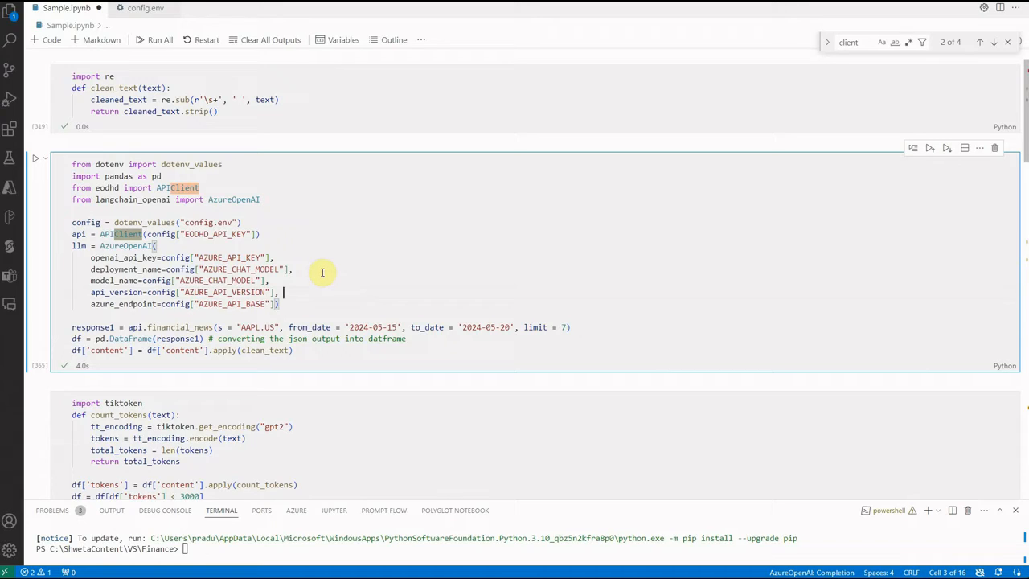
pyautogui.moveTo(318, 283)
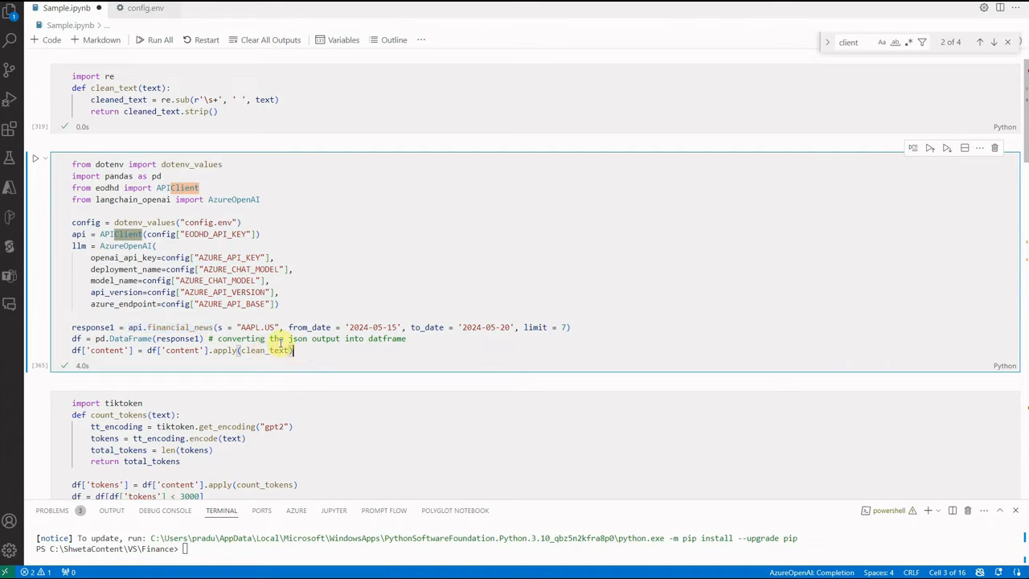
# Finish the system_message asking for sentiment_score and aspect returned in JSON format.
pyautogui.doubleClick(256, 328)
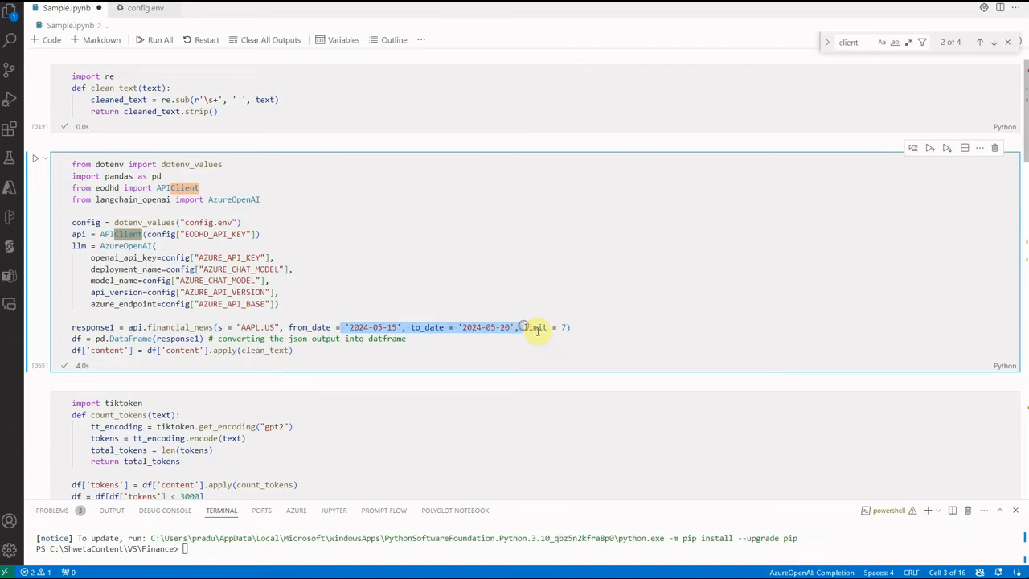
pyautogui.click(614, 328)
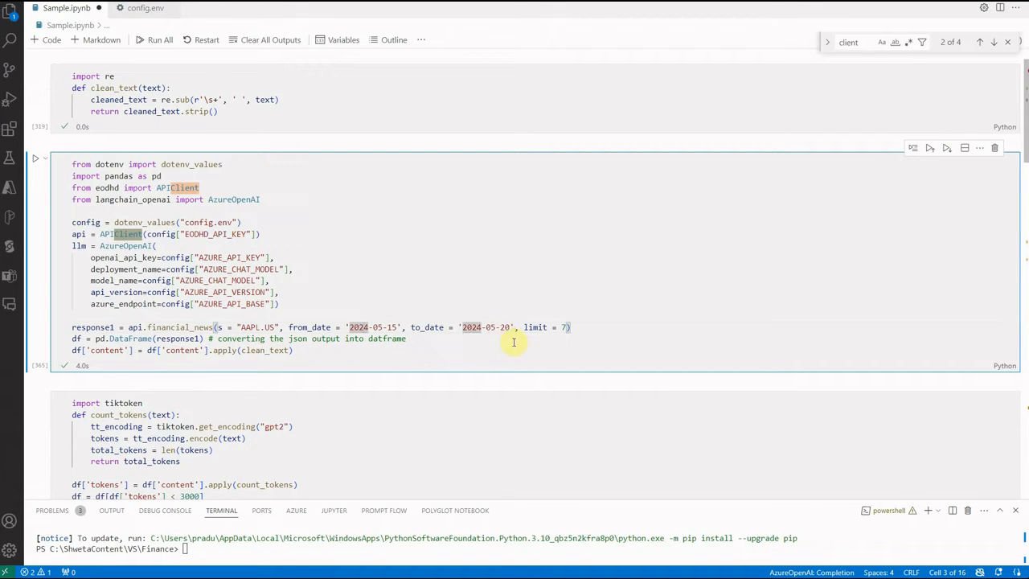
pyautogui.moveTo(598, 327)
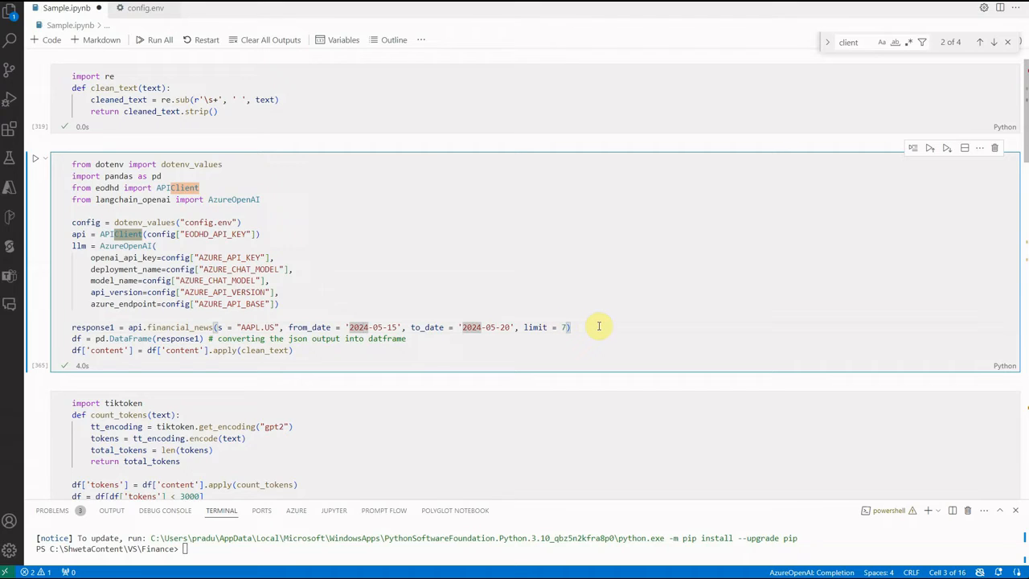
pyautogui.moveTo(167, 318)
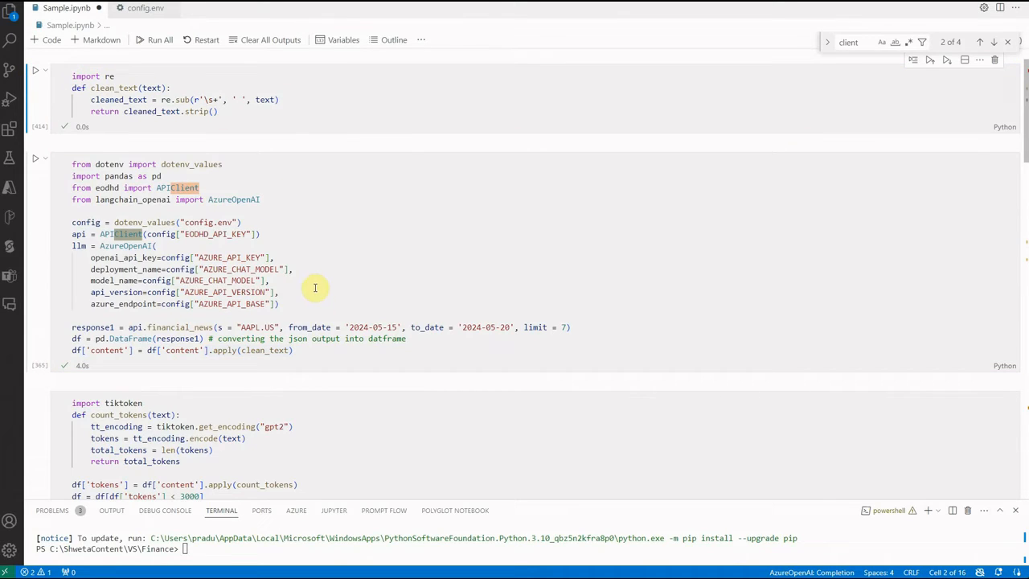
pyautogui.moveTo(376, 279)
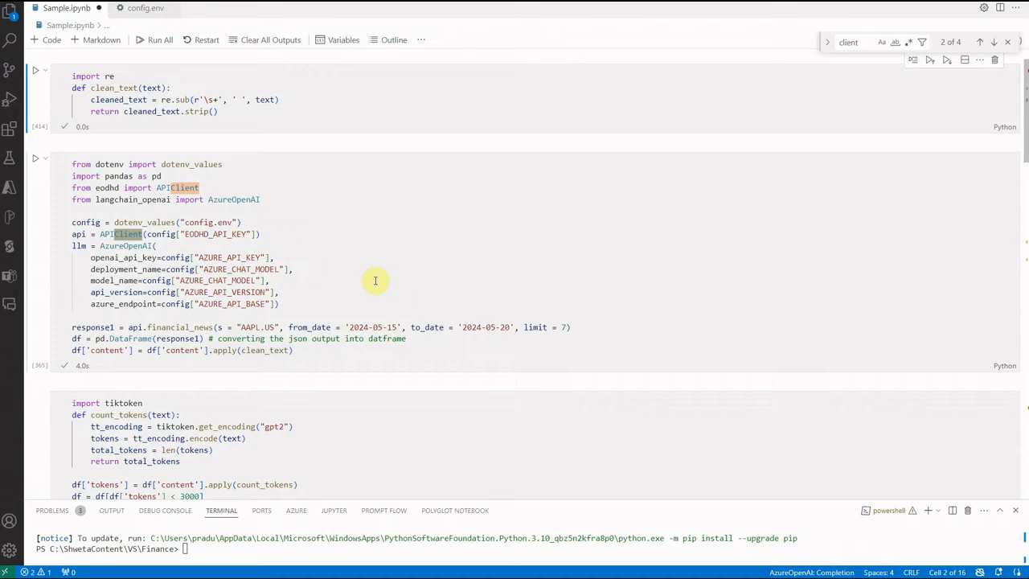
pyautogui.moveTo(247, 111)
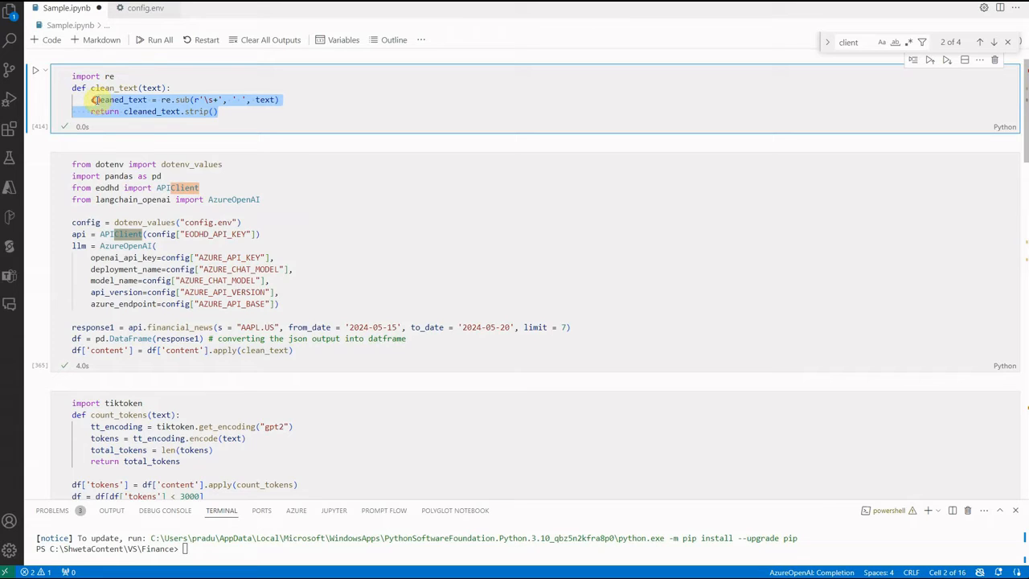
pyautogui.click(280, 100)
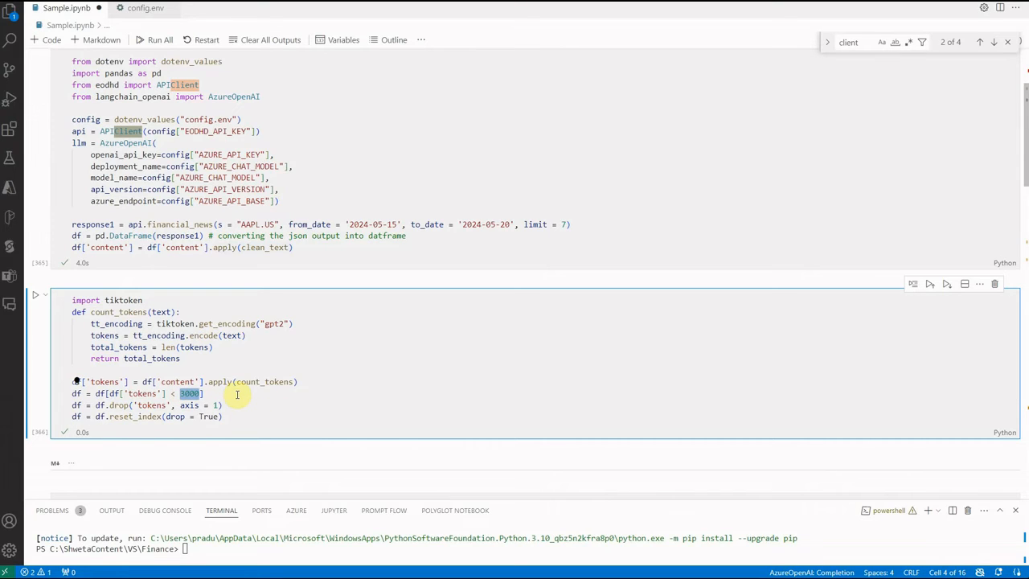
pyautogui.moveTo(254, 443)
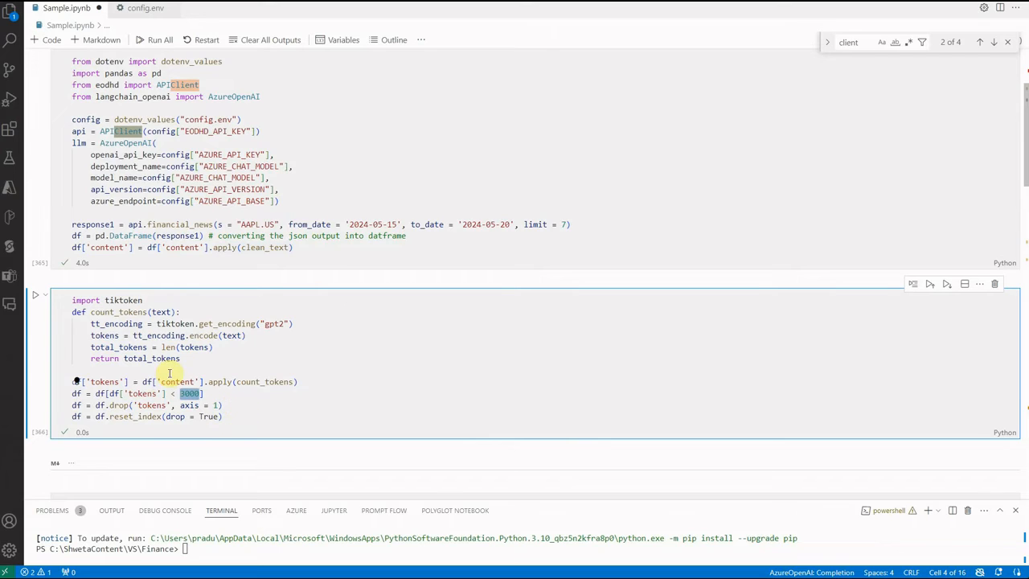
pyautogui.moveTo(73, 370); pyautogui.dragTo(222, 415)
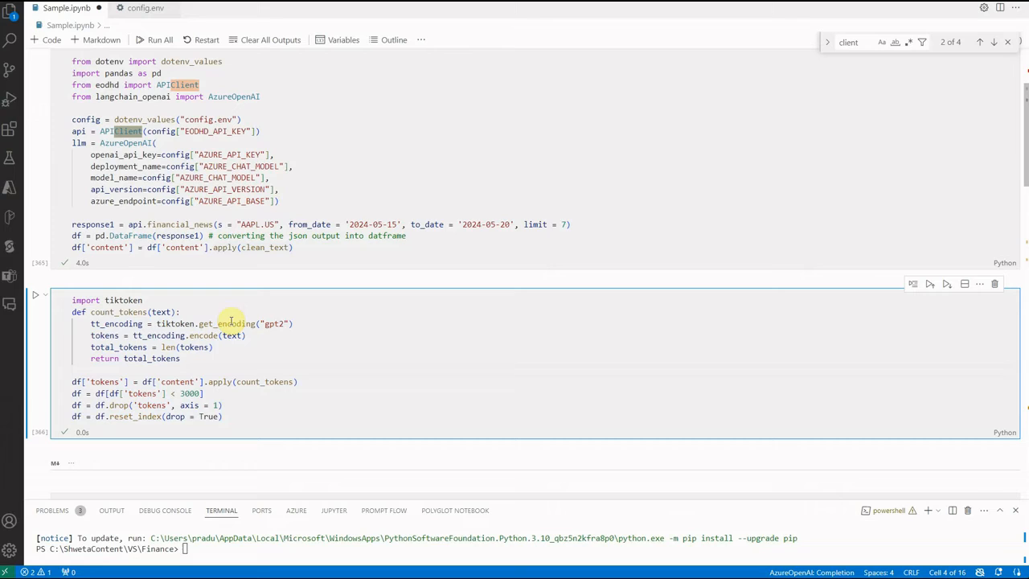
pyautogui.doubleClick(275, 323)
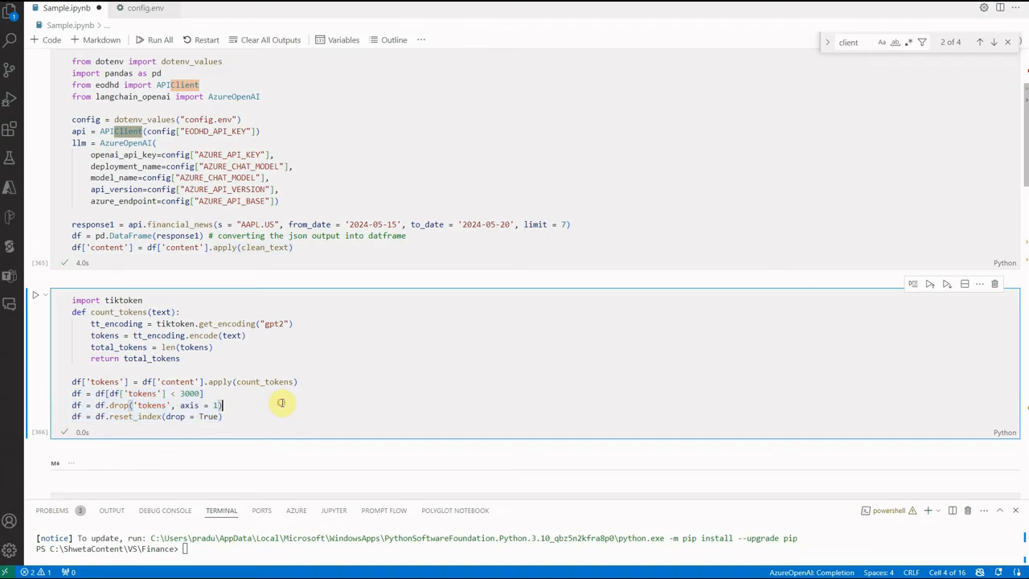
pyautogui.moveTo(316, 411)
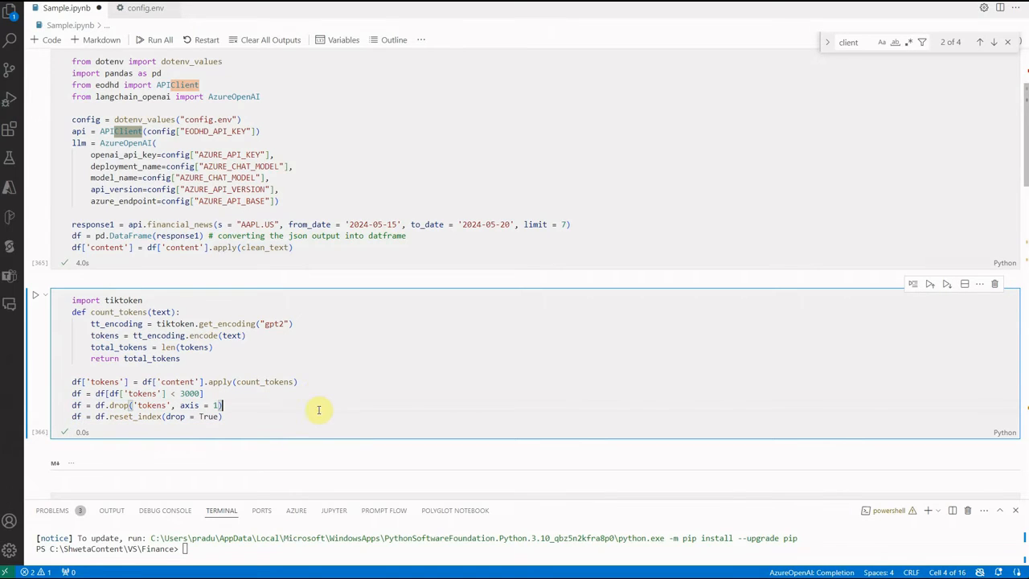
# Build the messages list appending the system prompt and one Apple news item, then run it.
pyautogui.scroll(-3)
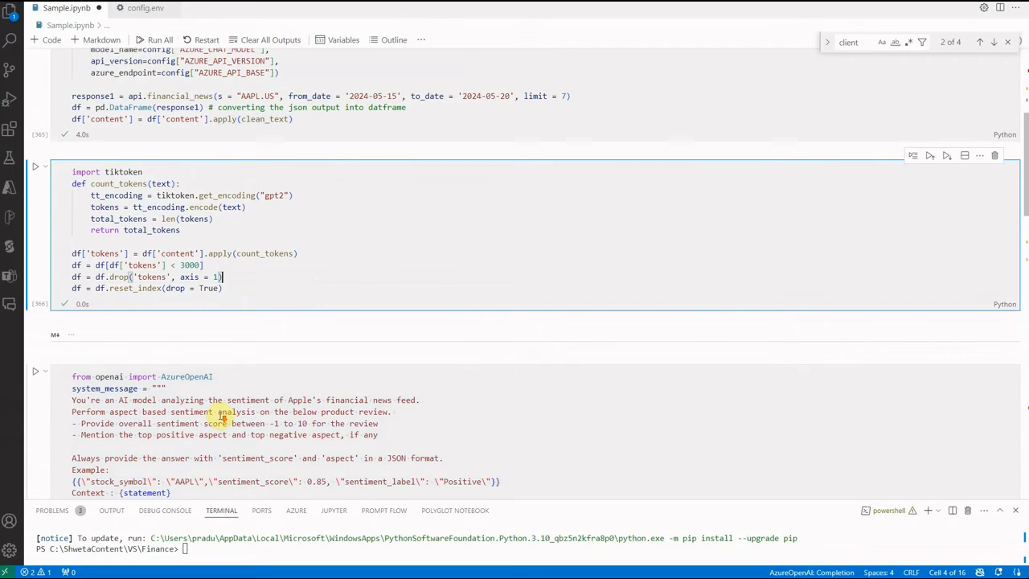
pyautogui.scroll(-3)
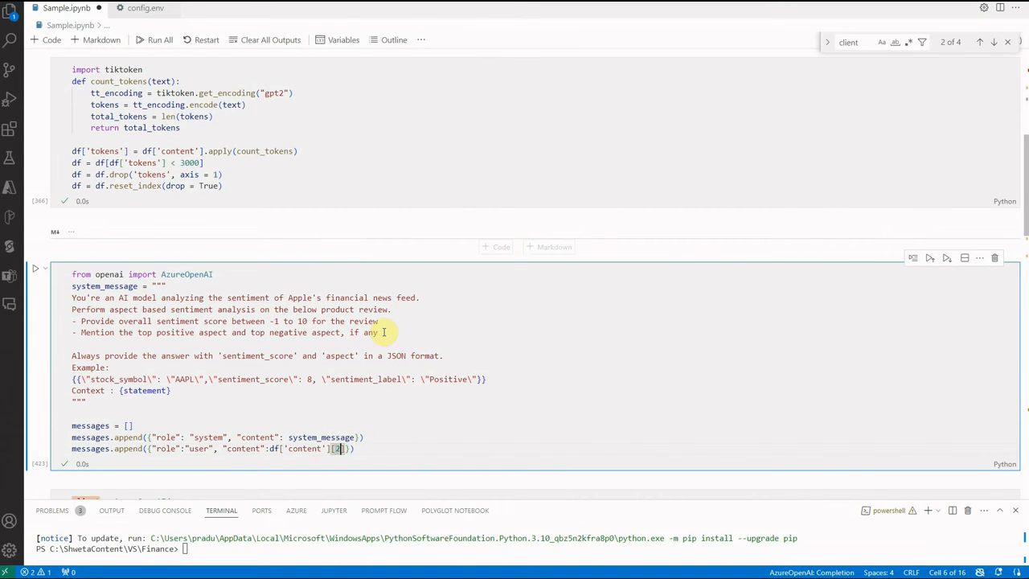
pyautogui.scroll(-3)
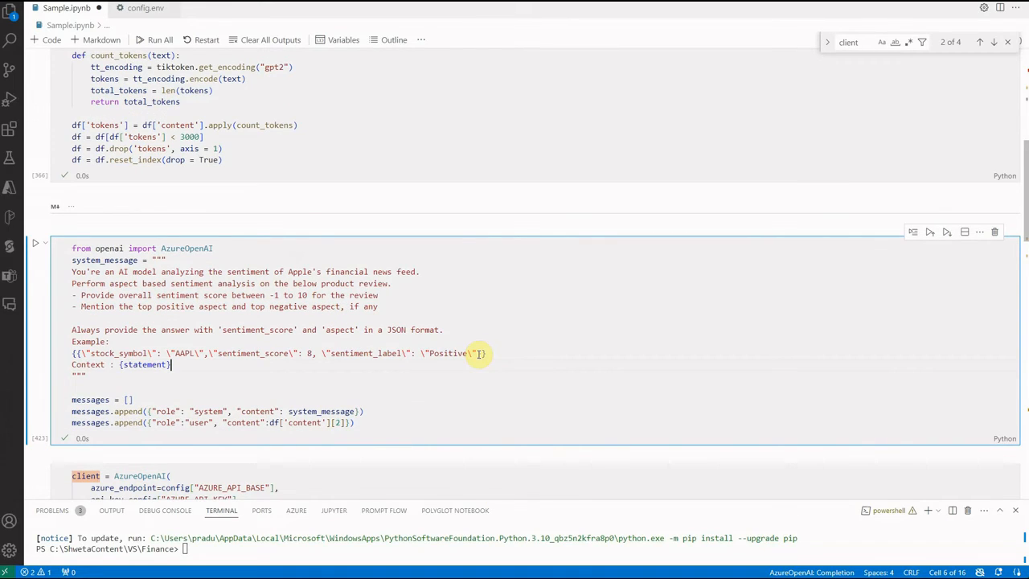
pyautogui.moveTo(360, 322)
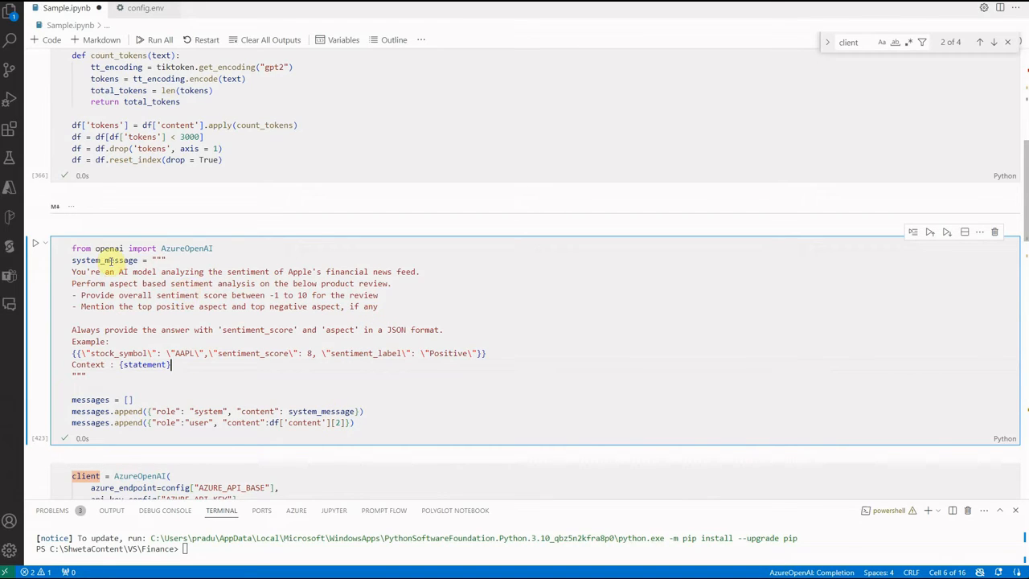
pyautogui.moveTo(279, 322)
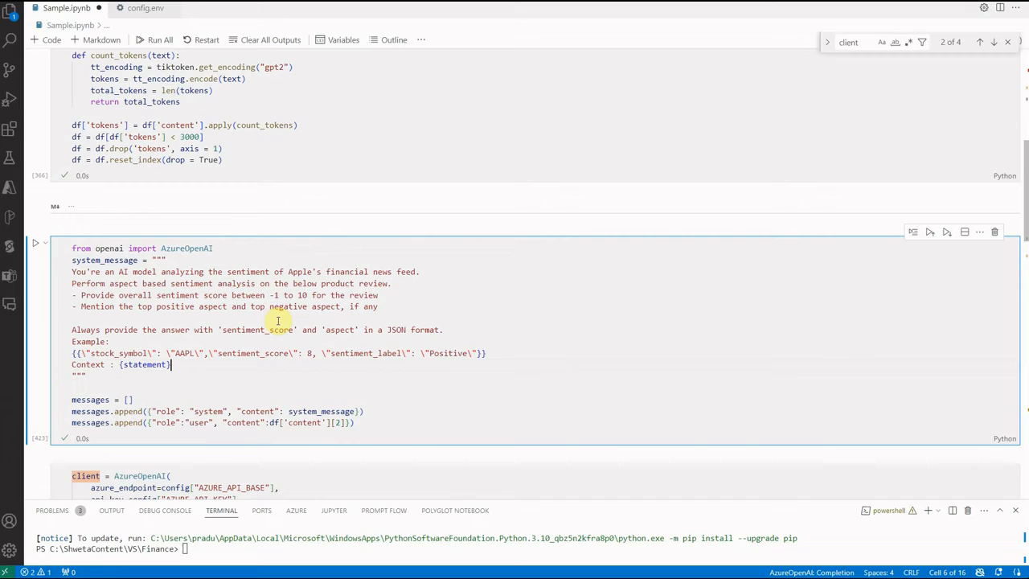
pyautogui.moveTo(312, 391)
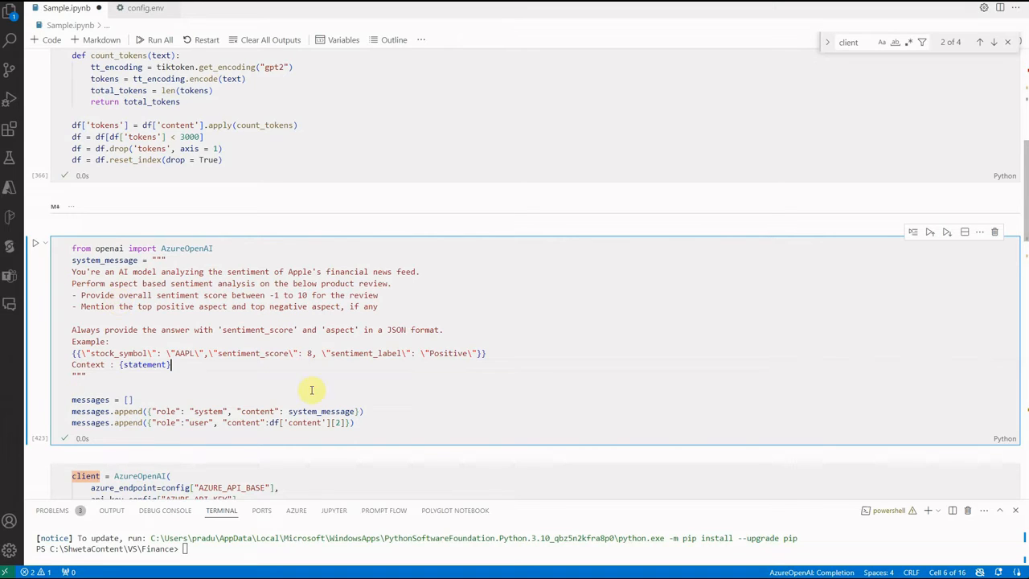
pyautogui.moveTo(476, 296)
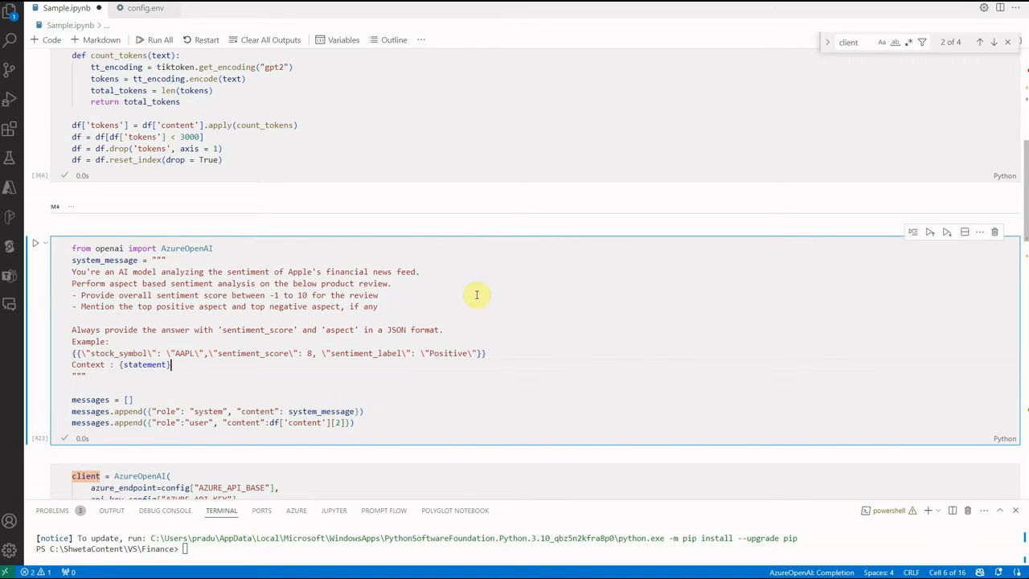
pyautogui.moveTo(530, 305)
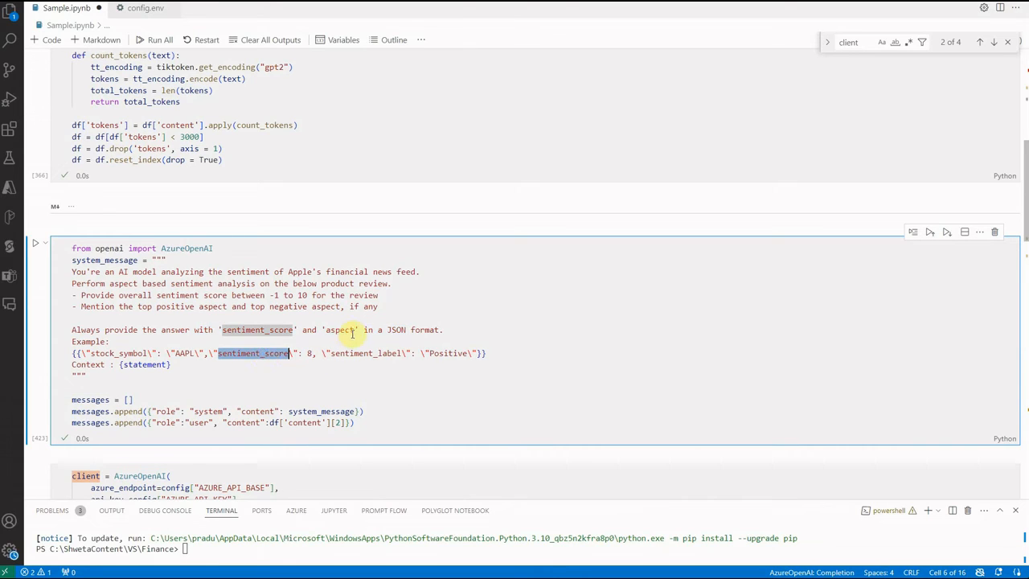
pyautogui.moveTo(457, 328)
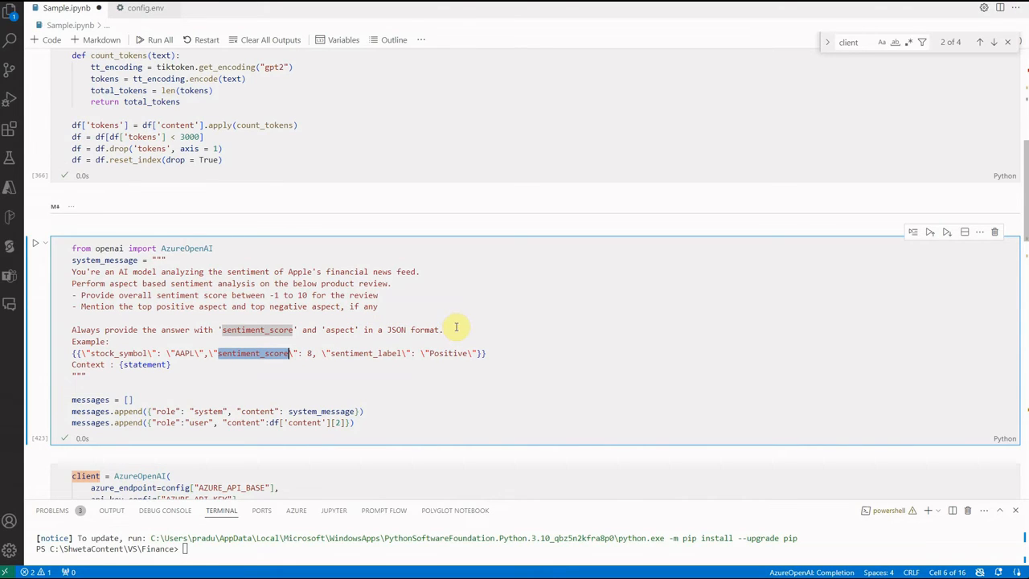
pyautogui.moveTo(457, 328)
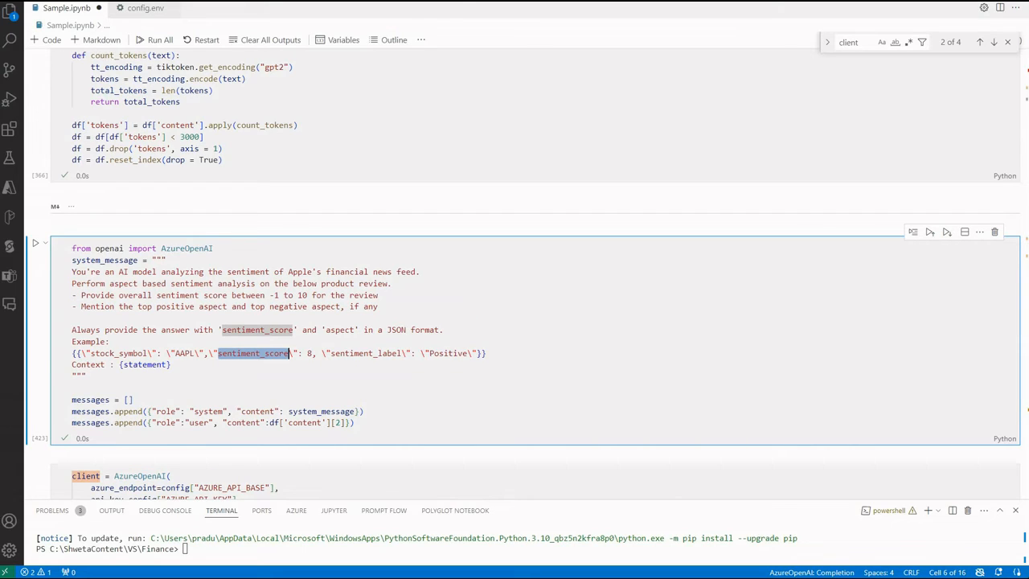
pyautogui.moveTo(24, 225)
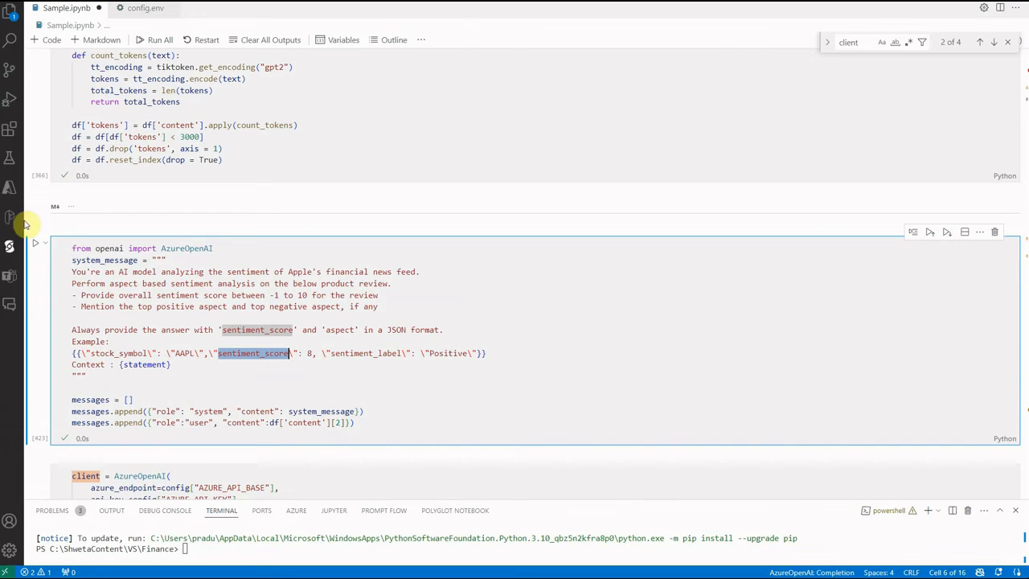
pyautogui.moveTo(52, 235)
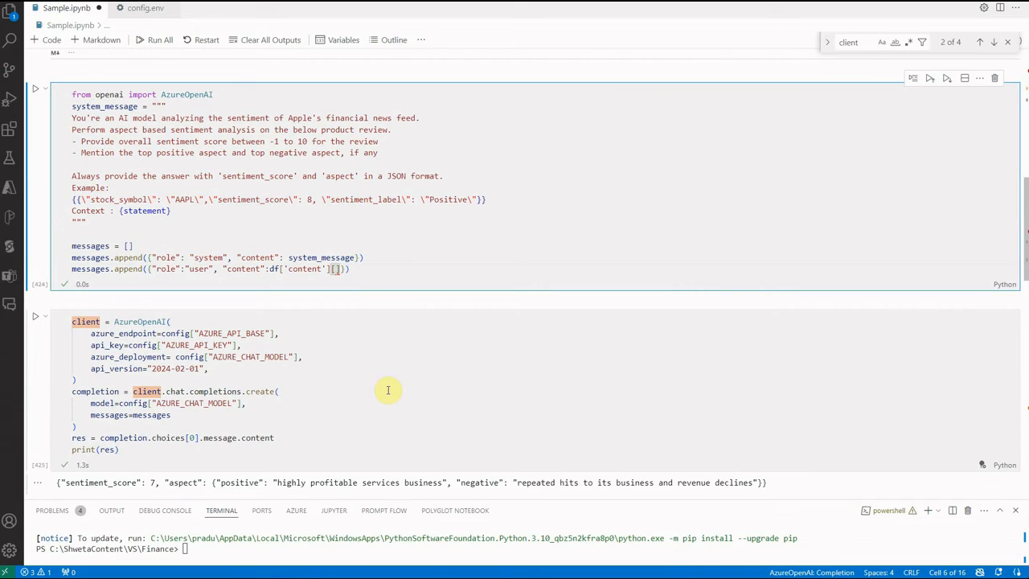
# Use df['content'] index 2 and rerun, getting sentiment_score 8, positive aspect, null negative.
pyautogui.write('2')
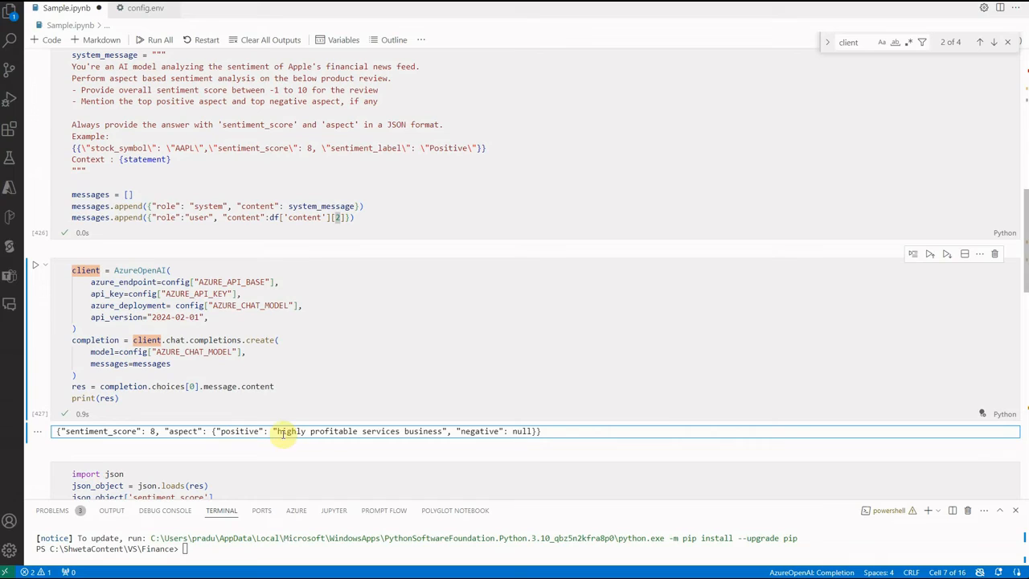
pyautogui.moveTo(280, 431); pyautogui.dragTo(441, 430)
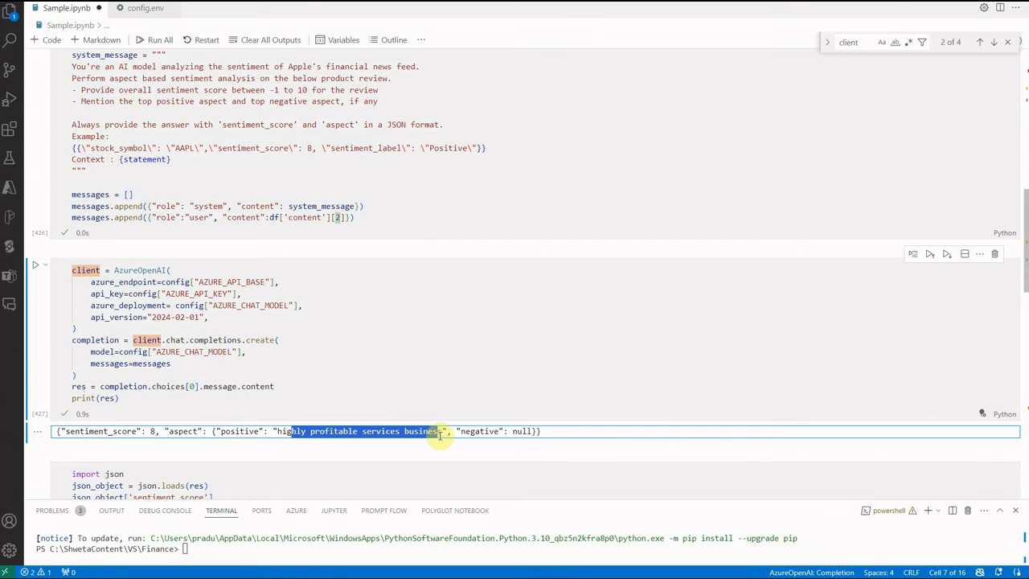
pyautogui.moveTo(431, 434)
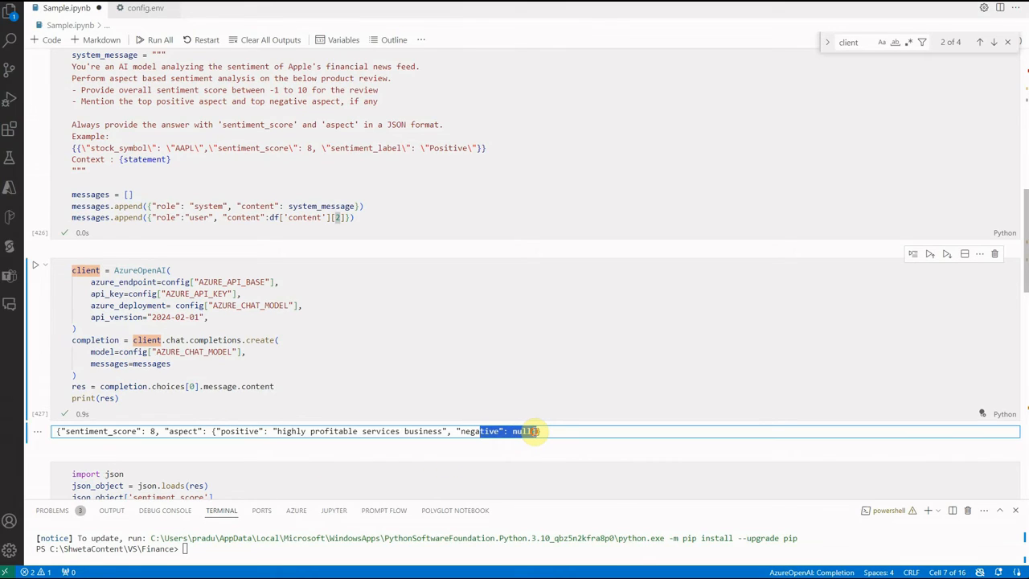
pyautogui.click(338, 373)
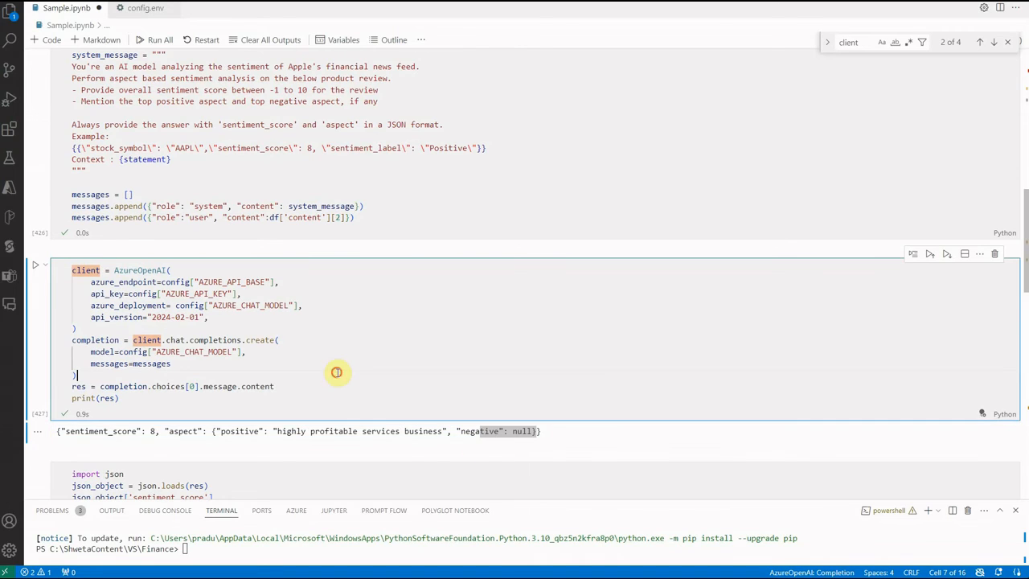
pyautogui.doubleClick(155, 430)
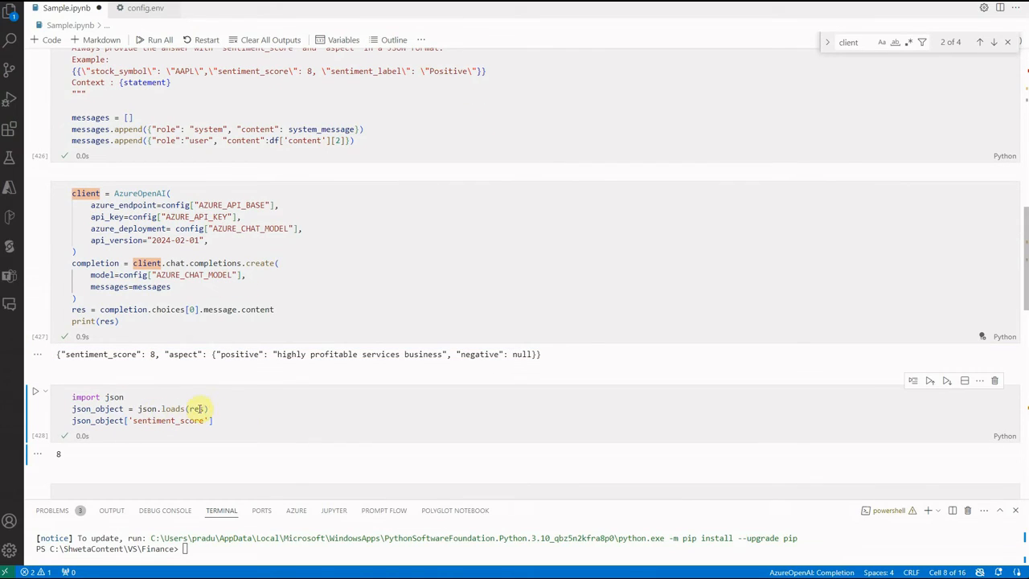
# Parse res with json.loads and extract json_object['sentiment_score'], which outputs 8.
pyautogui.click(196, 409)
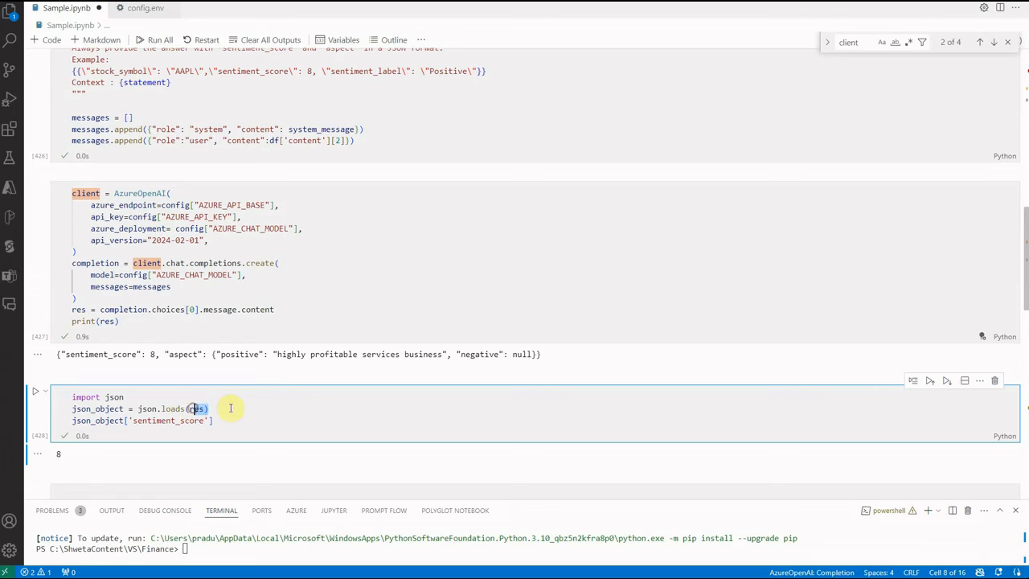
pyautogui.moveTo(178, 428)
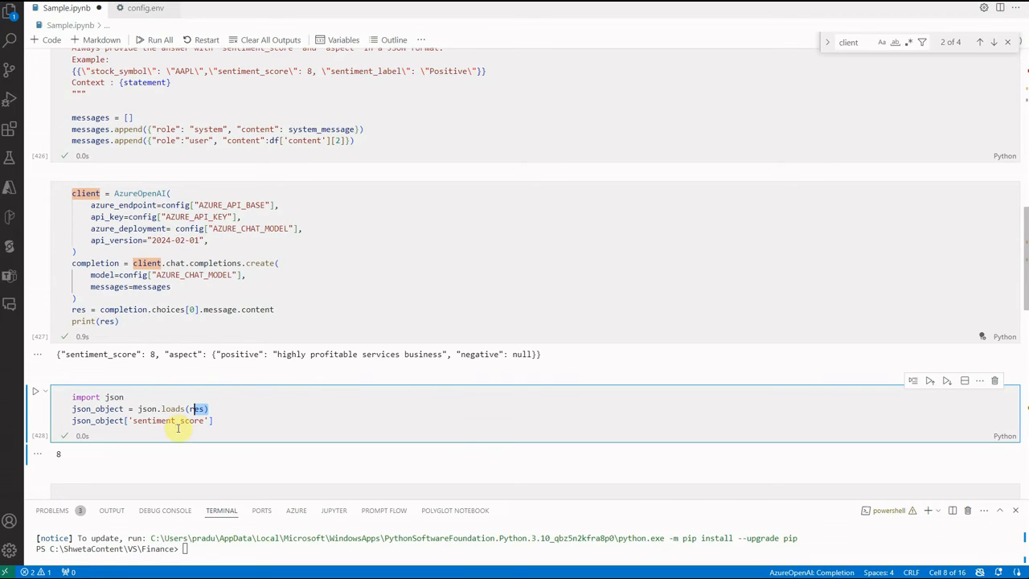
pyautogui.click(180, 422)
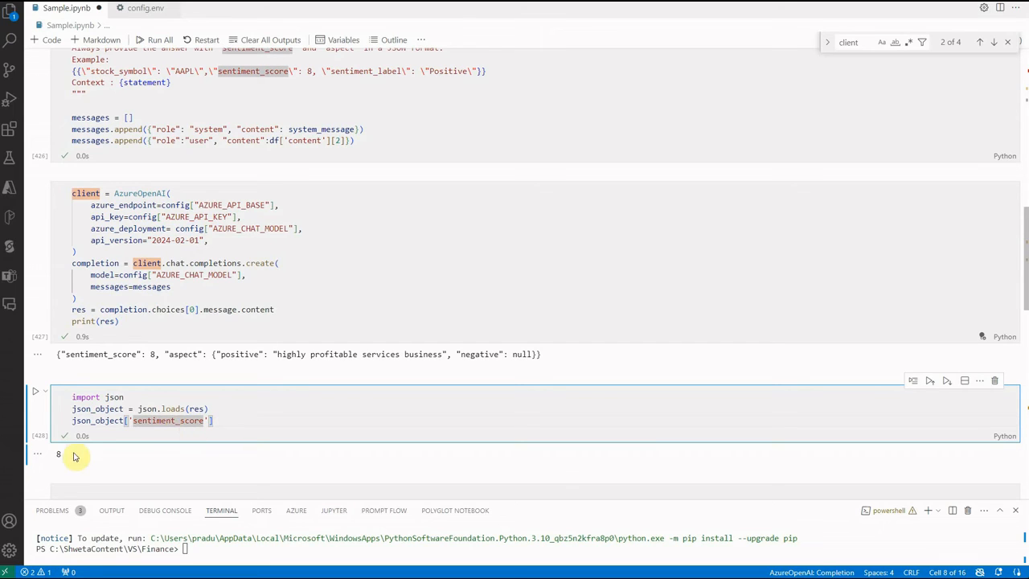
pyautogui.moveTo(320, 440)
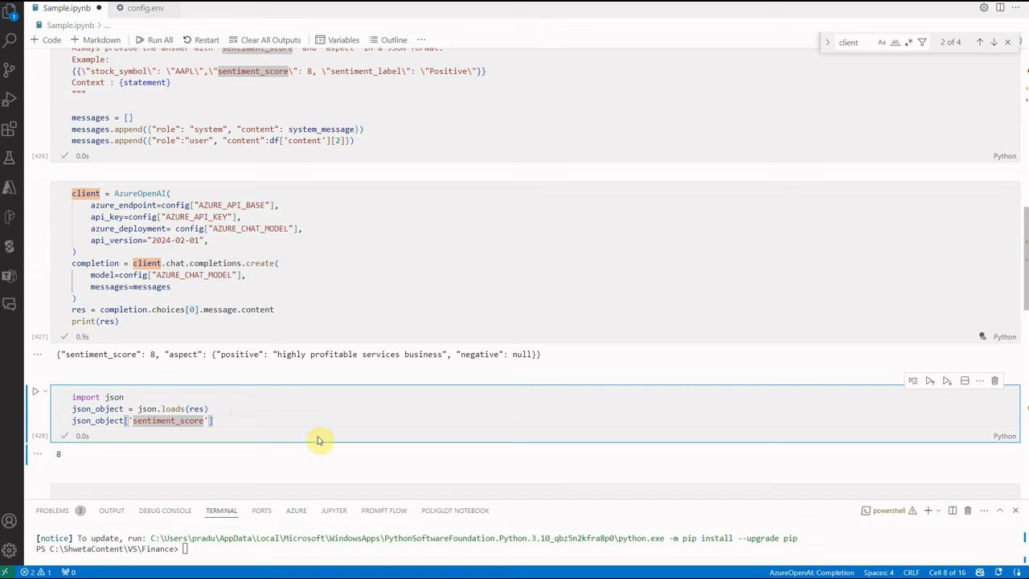
pyautogui.moveTo(364, 463)
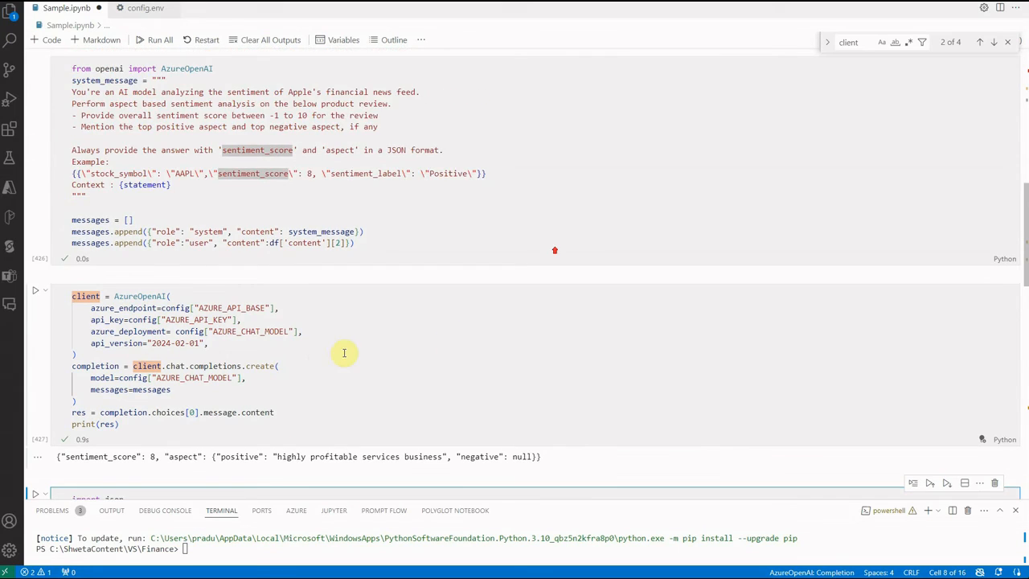
pyautogui.scroll(-3)
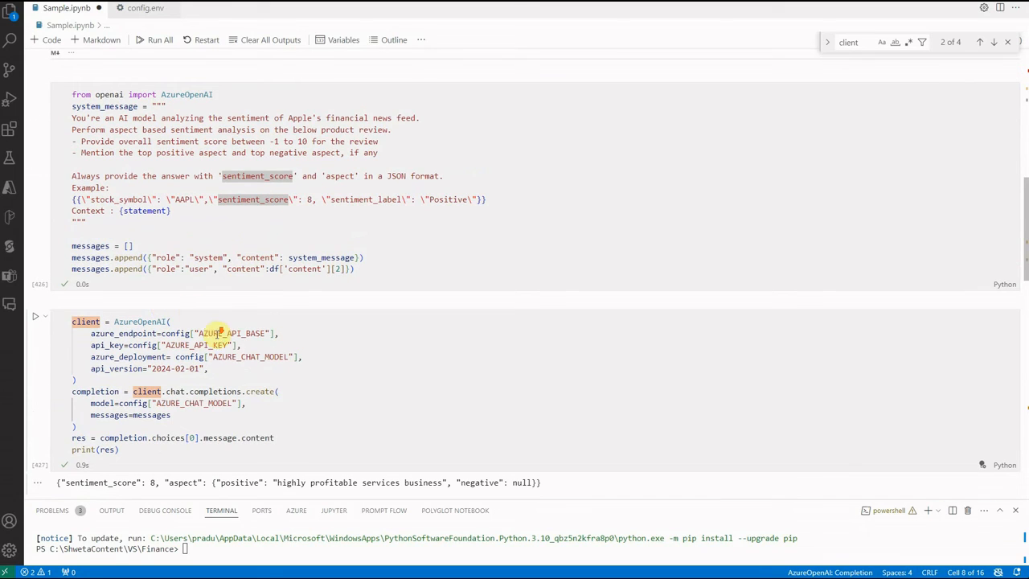
pyautogui.scroll(-3)
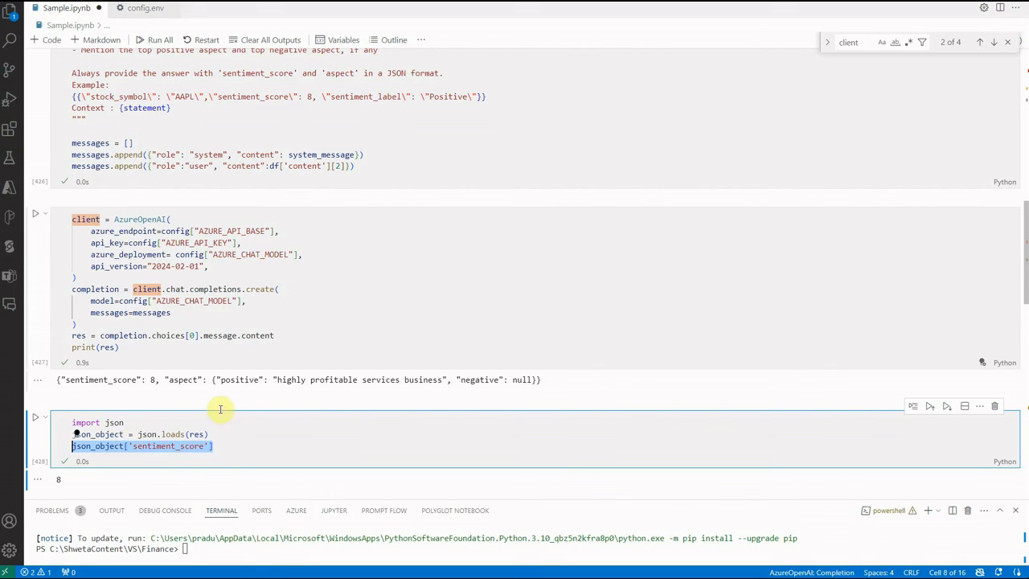
pyautogui.moveTo(360, 333)
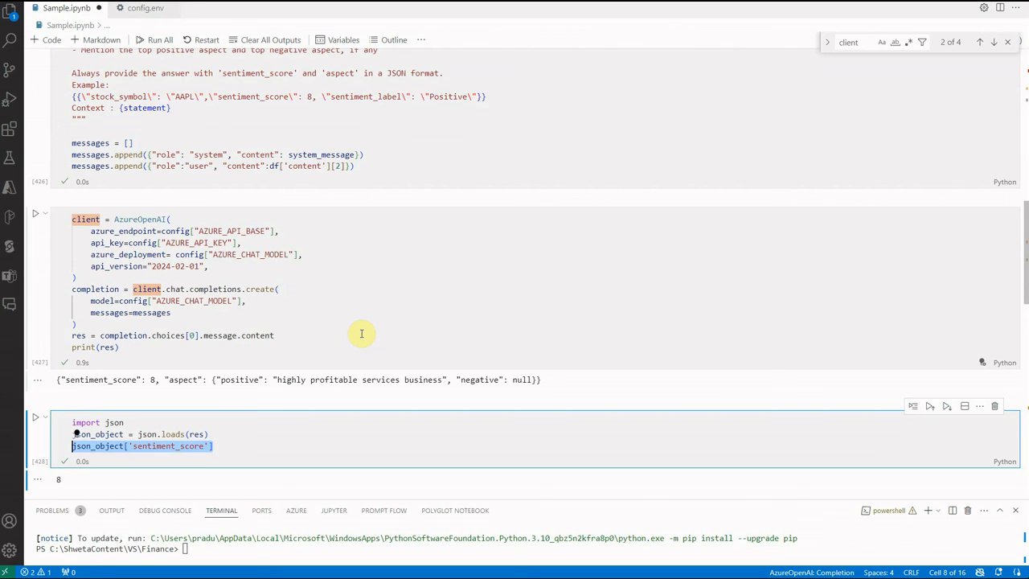
pyautogui.moveTo(496, 323)
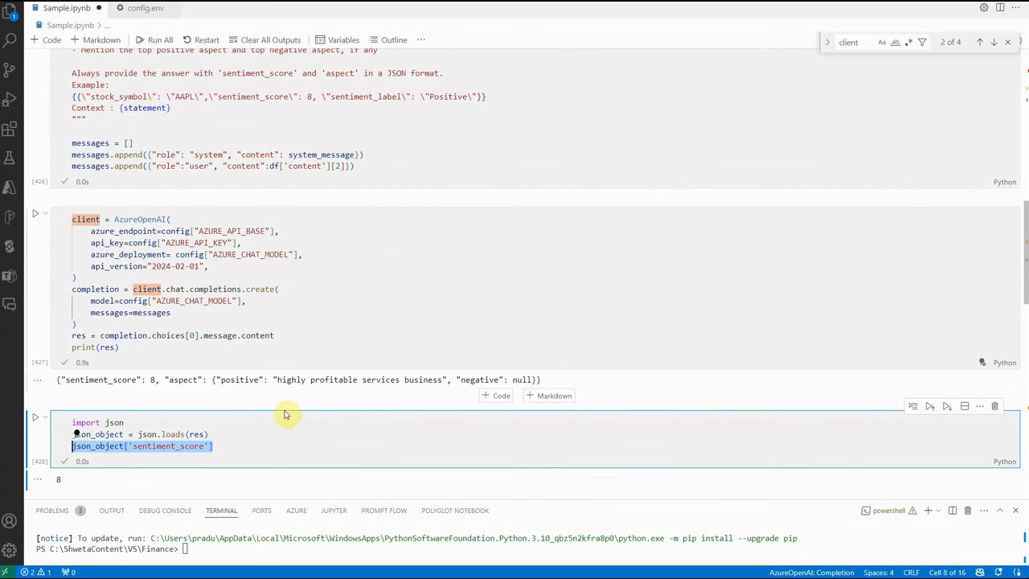
pyautogui.scroll(3)
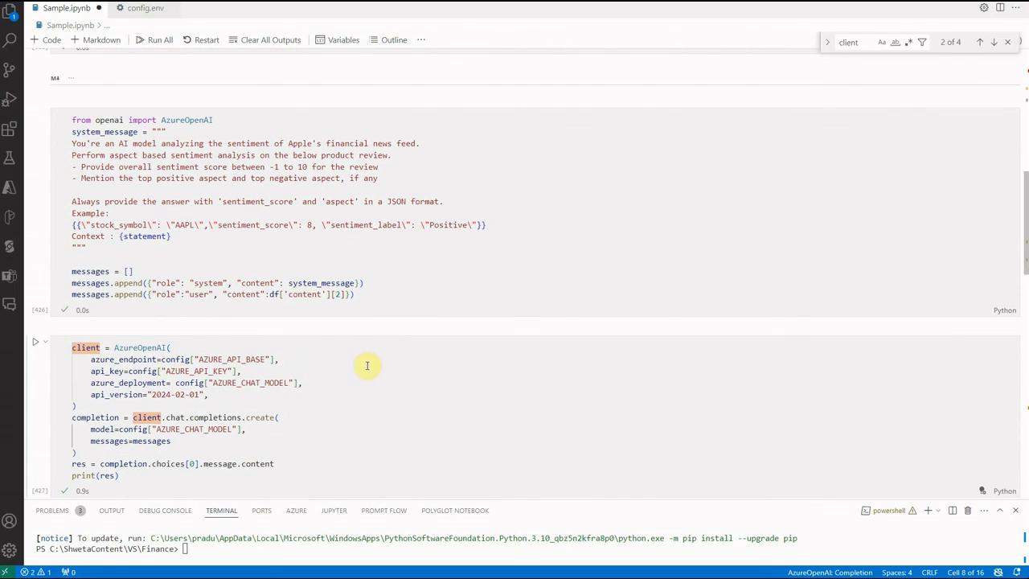
pyautogui.moveTo(373, 380)
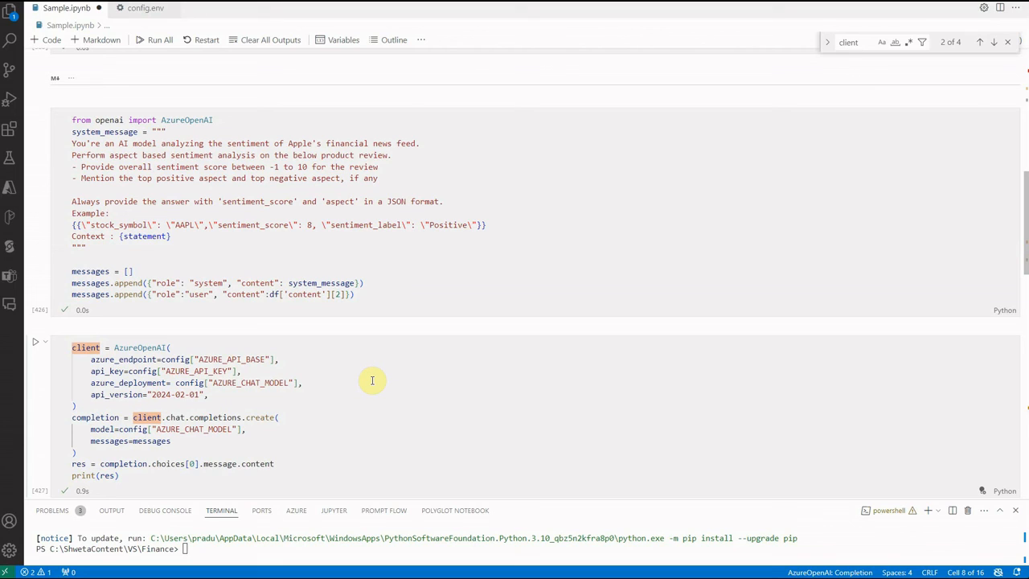
pyautogui.moveTo(370, 379)
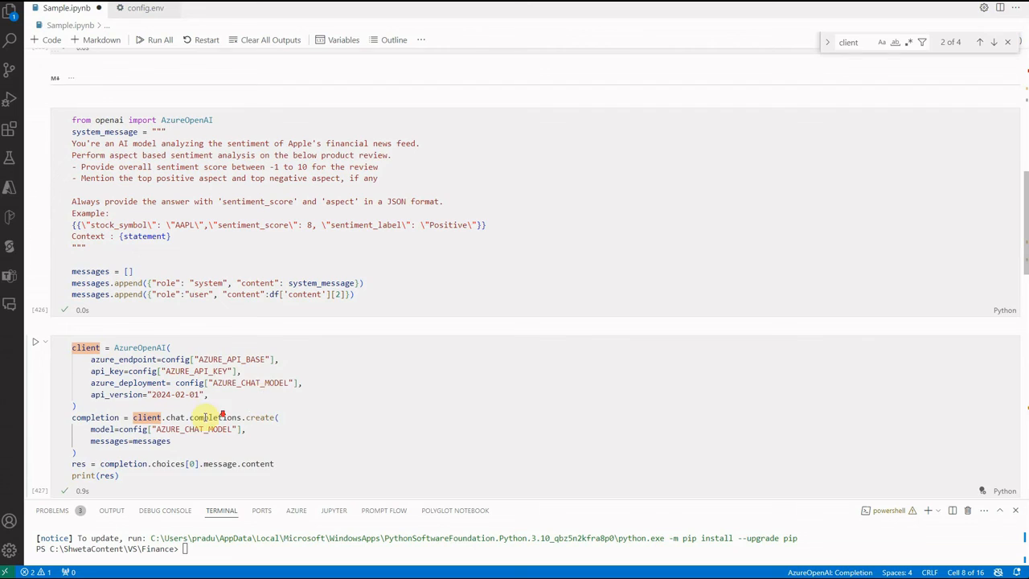
pyautogui.click(35, 341)
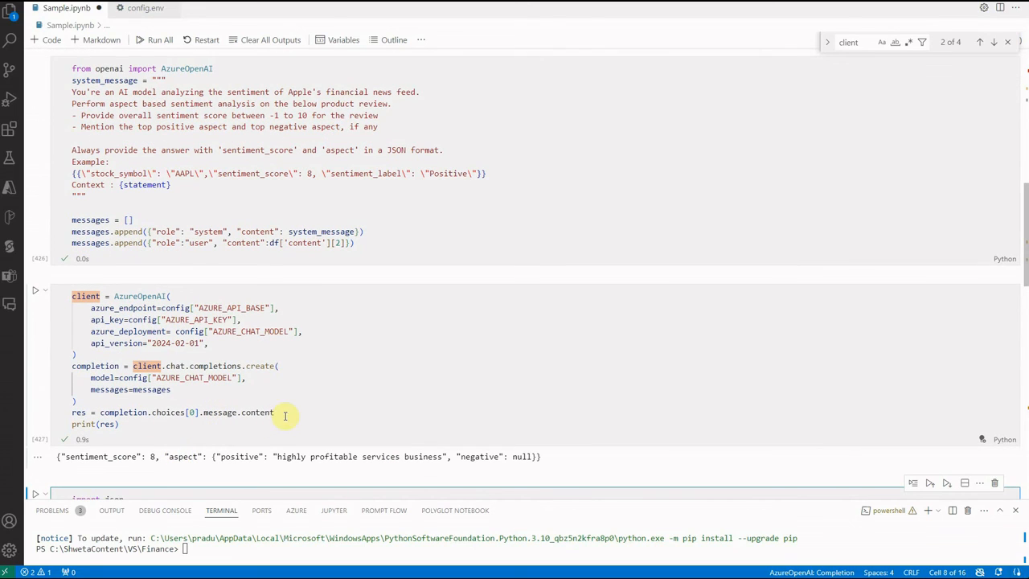
pyautogui.moveTo(283, 415)
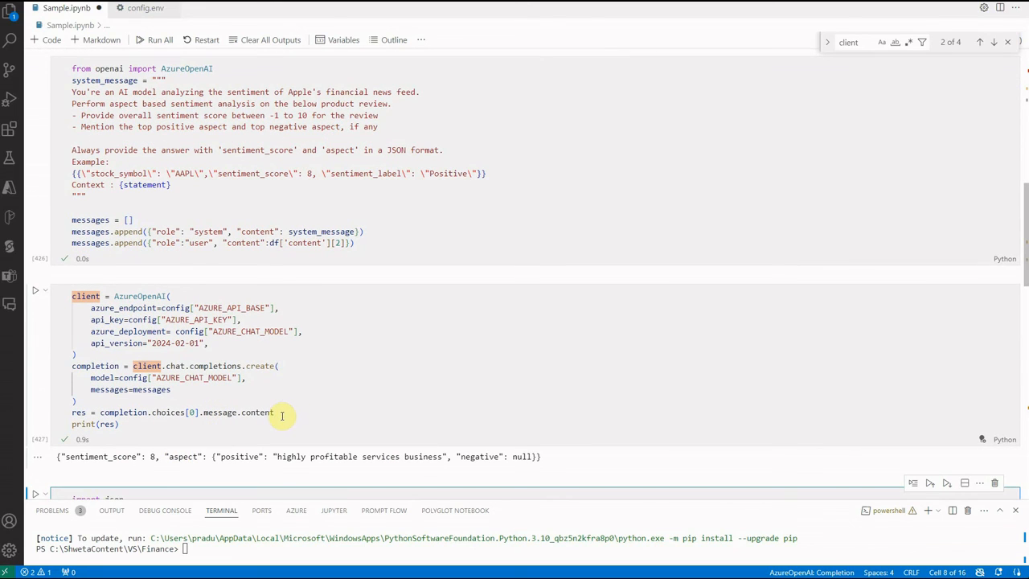